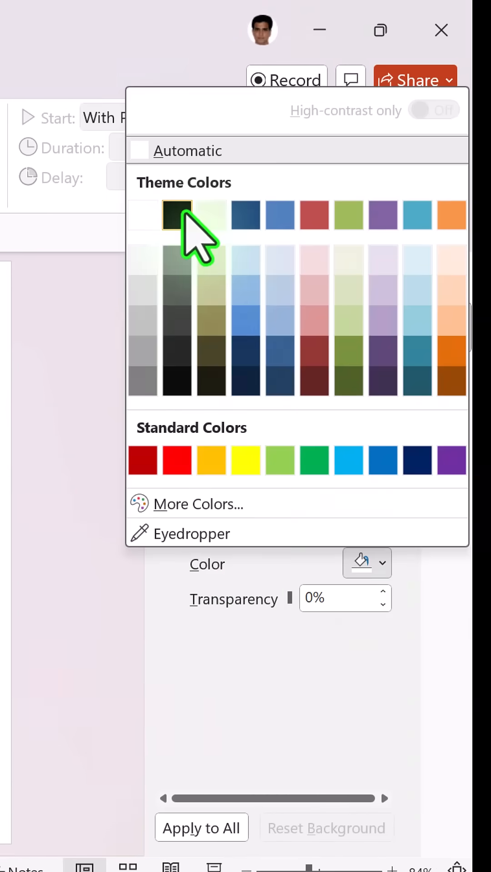
- Set the slide background to solid black
{"action": "left_click", "coordinate": [175, 214]}
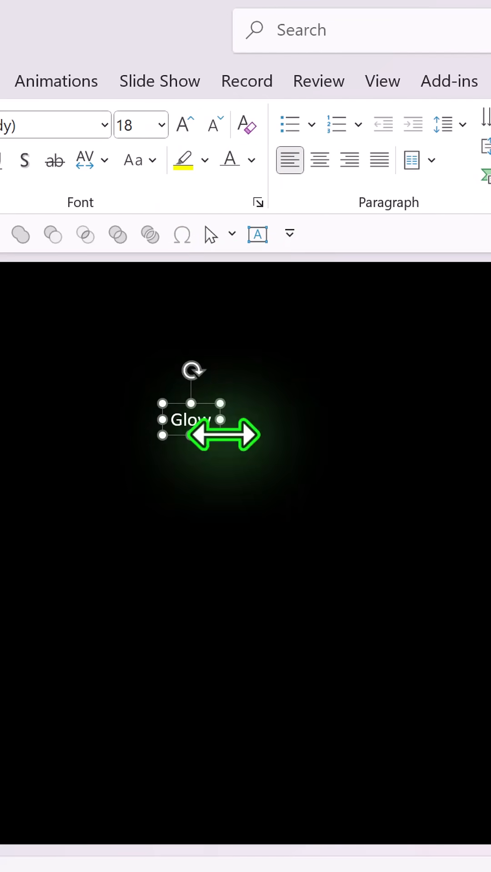
- Replace the copied word so the second text box reads 'effect'
{"action": "double_click", "coordinate": [191, 419]}
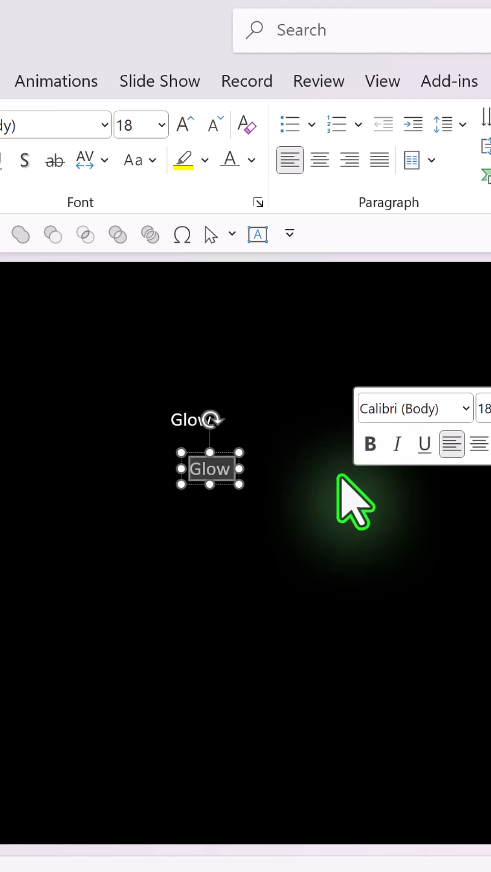
{"action": "type", "text": "effect"}
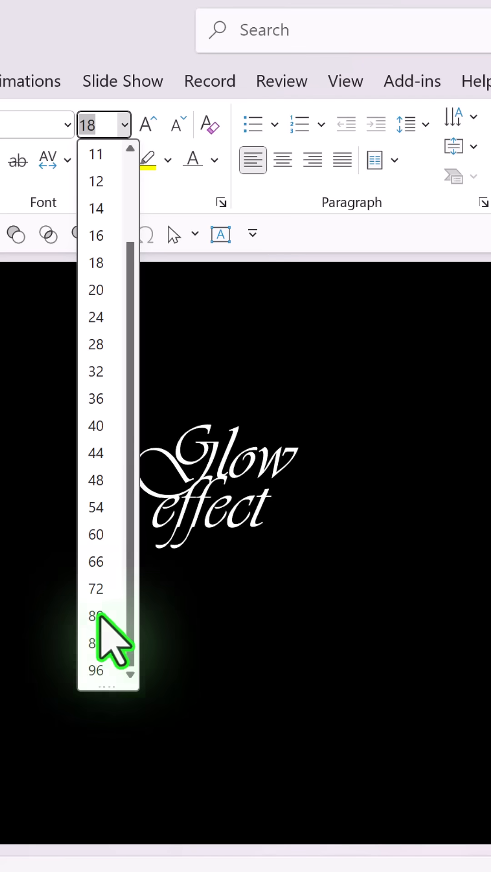
- Enlarge the Glow and effect words to 199 pt
{"action": "left_click", "coordinate": [95, 671]}
{"action": "type", "text": "199"}
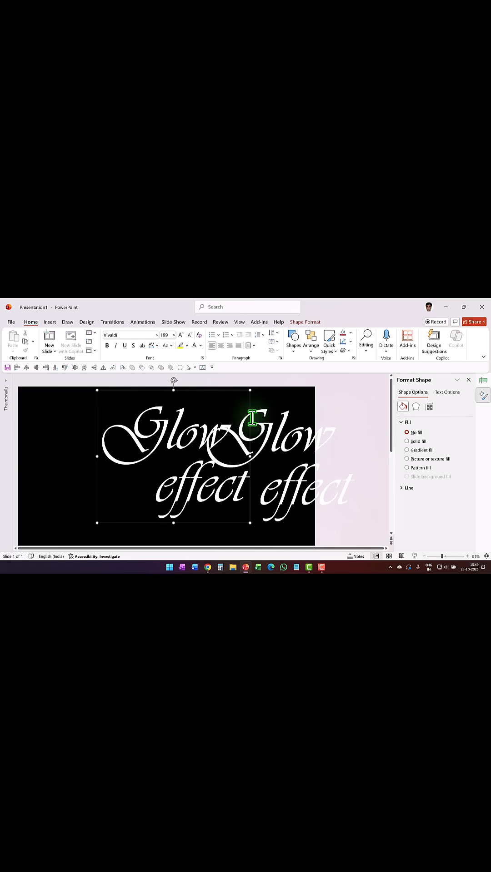
{"action": "mouse_move", "coordinate": [285, 428]}
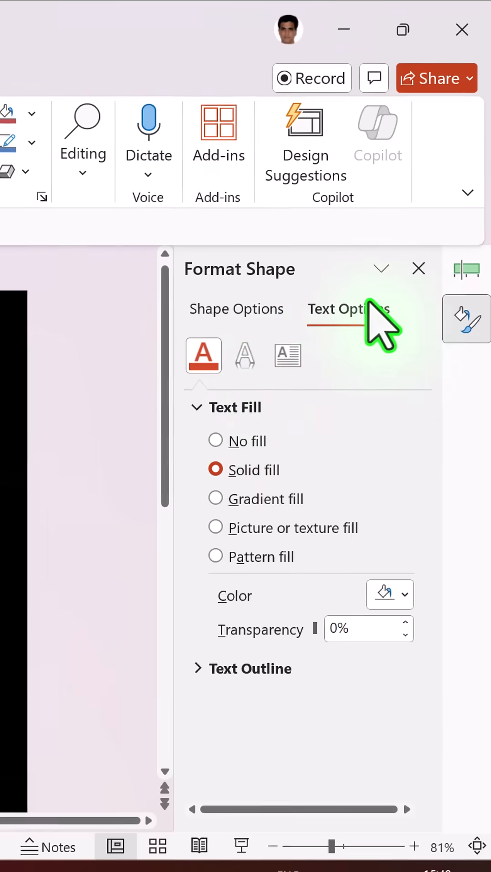
- Give 'Glow' an Aqua 18 pt glow and 'effect' an Olive Green 18 pt glow
{"action": "left_click", "coordinate": [244, 355]}
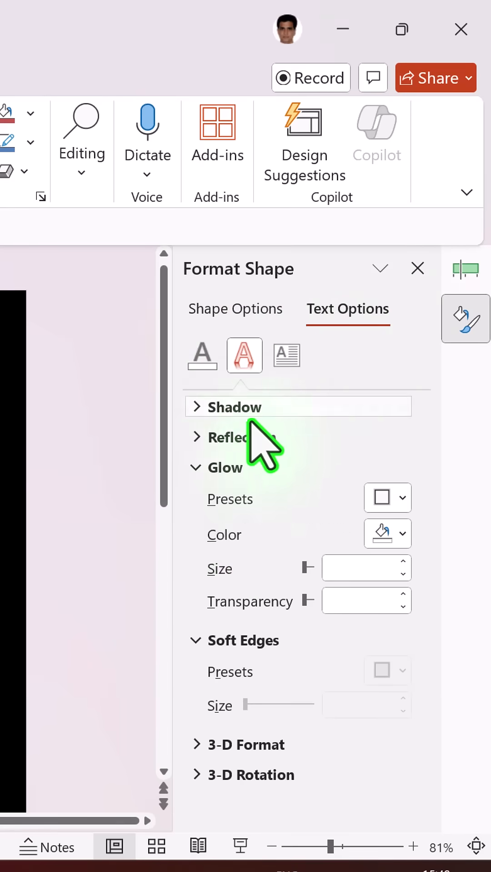
{"action": "left_click", "coordinate": [387, 497]}
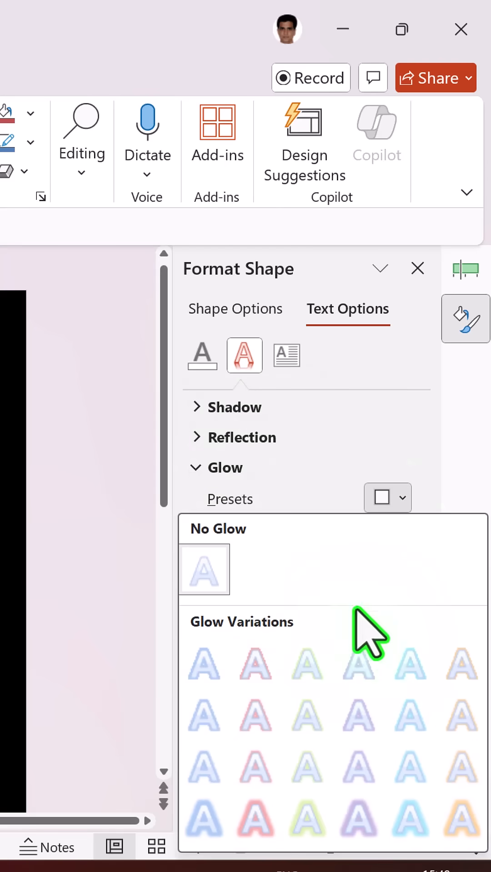
{"action": "mouse_move", "coordinate": [411, 823]}
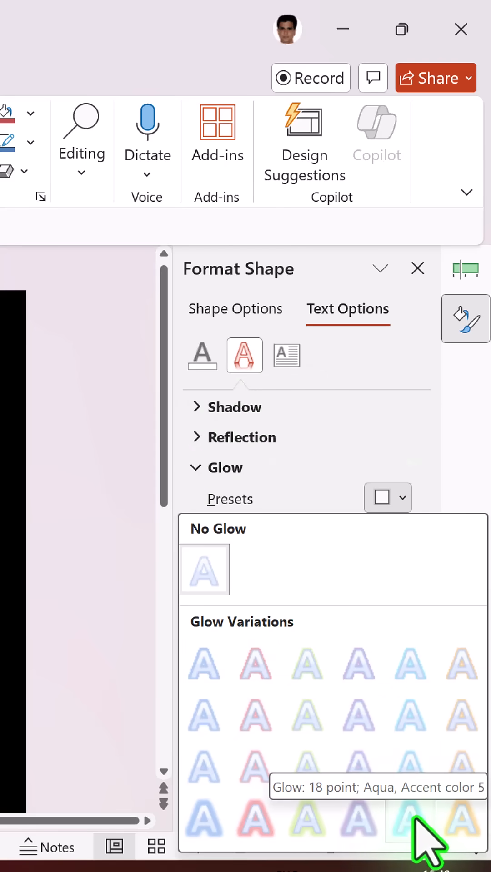
{"action": "left_click", "coordinate": [409, 820]}
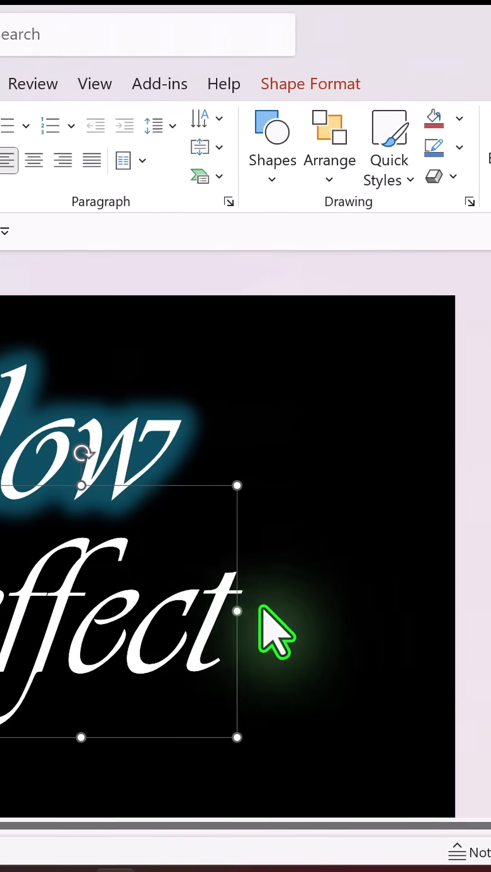
{"action": "left_click", "coordinate": [387, 519]}
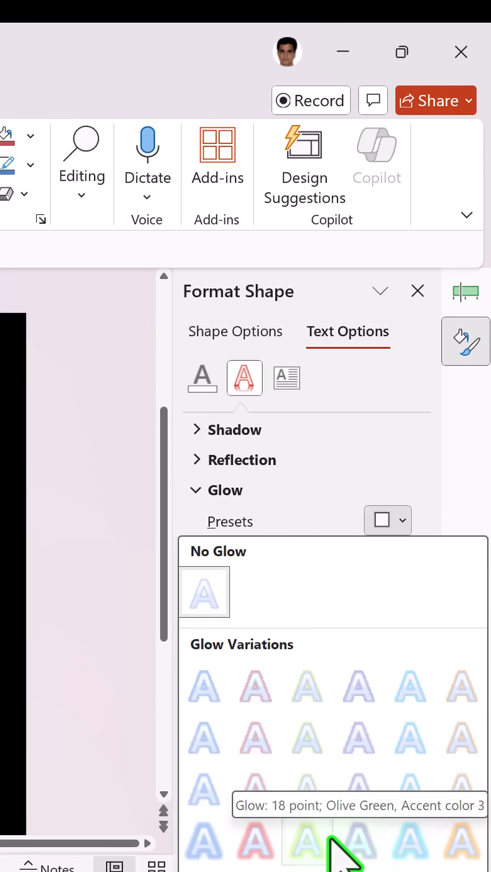
{"action": "left_click", "coordinate": [307, 846]}
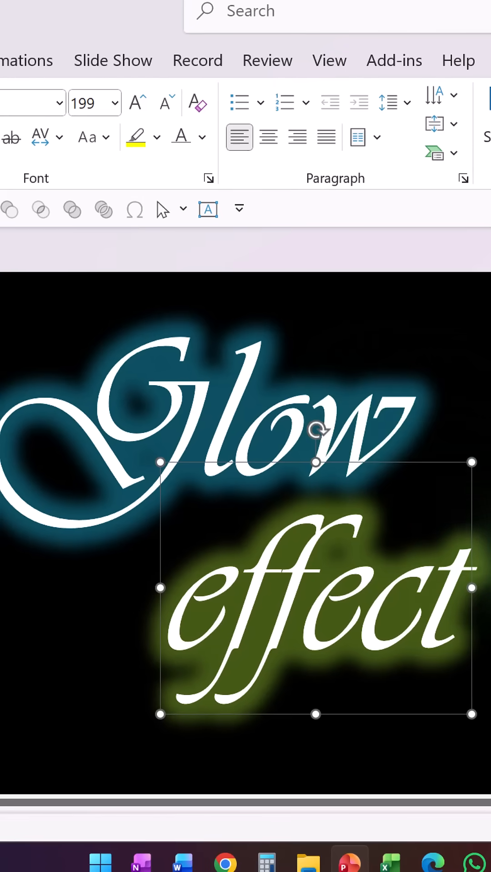
- Apply the Fade entrance animation to both words from the Animations gallery
{"action": "left_click", "coordinate": [27, 60]}
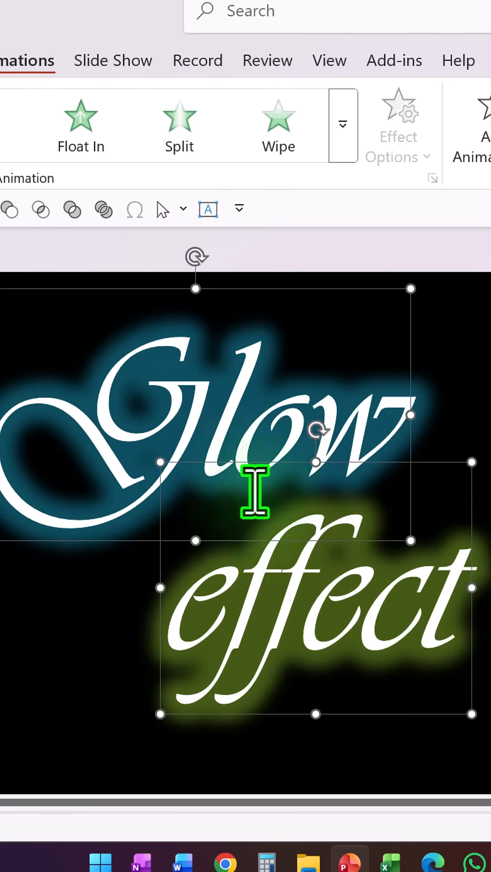
{"action": "left_click", "coordinate": [342, 125]}
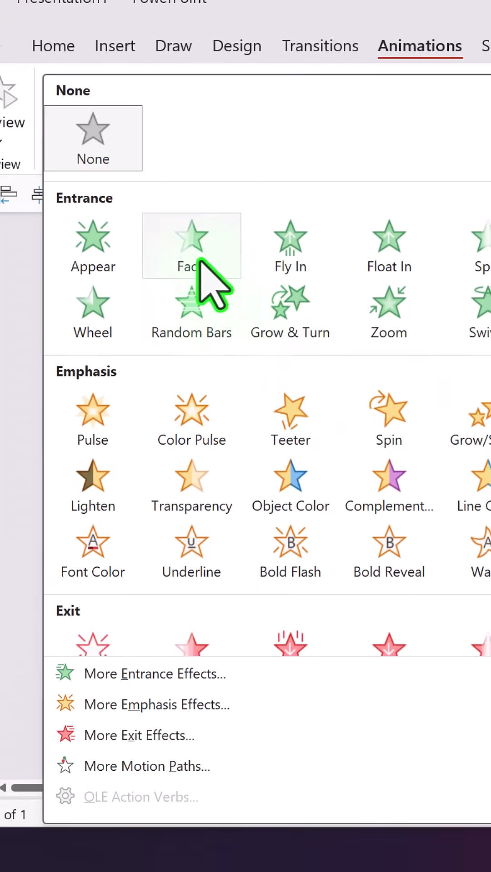
{"action": "left_click", "coordinate": [191, 246]}
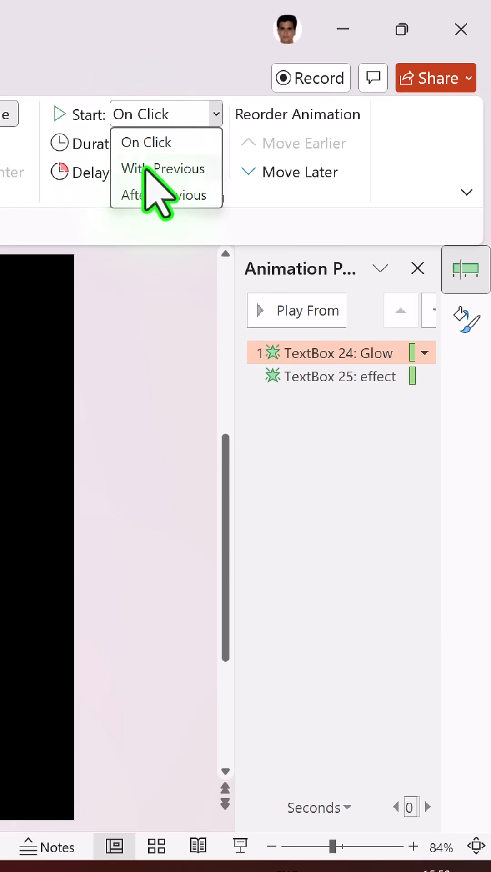
- Make both fades start With Previous and last 01.00 second
{"action": "left_click", "coordinate": [165, 169]}
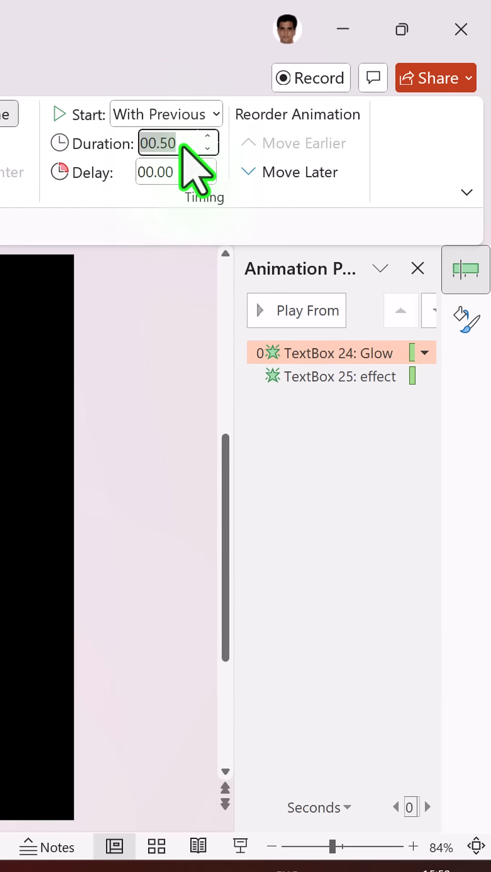
{"action": "left_click", "coordinate": [345, 376]}
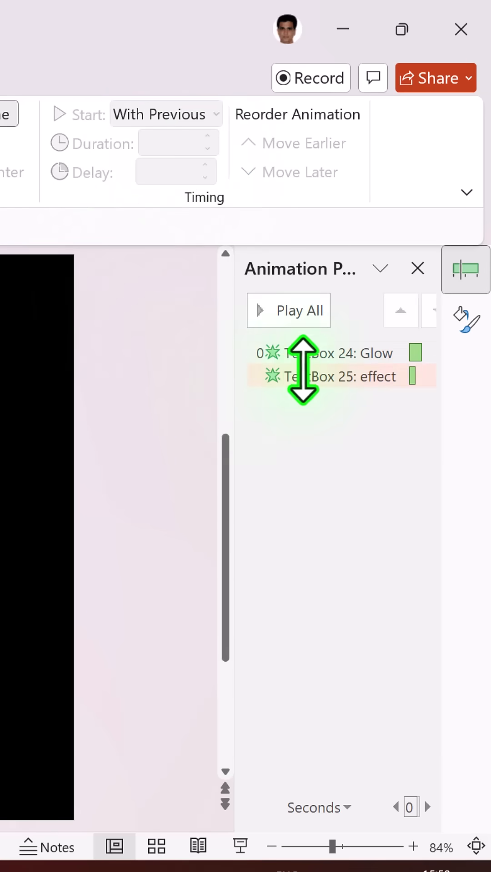
{"action": "left_click", "coordinate": [334, 376]}
{"action": "type", "text": "1"}
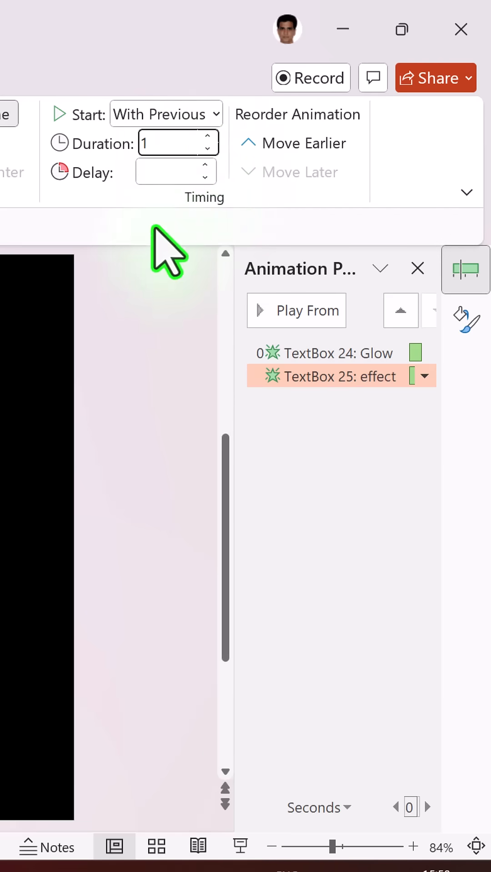
{"action": "left_click", "coordinate": [167, 172]}
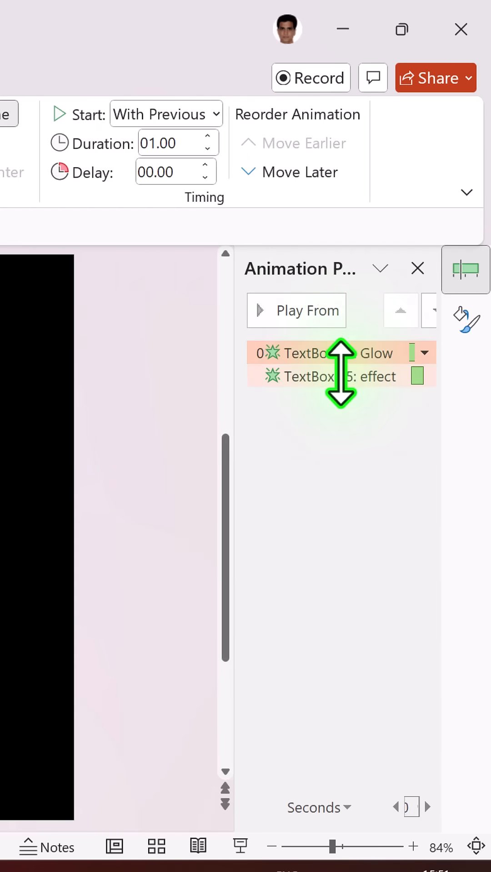
- Bring up the fade's Effect Options from the Animation Pane
{"action": "left_click", "coordinate": [423, 376]}
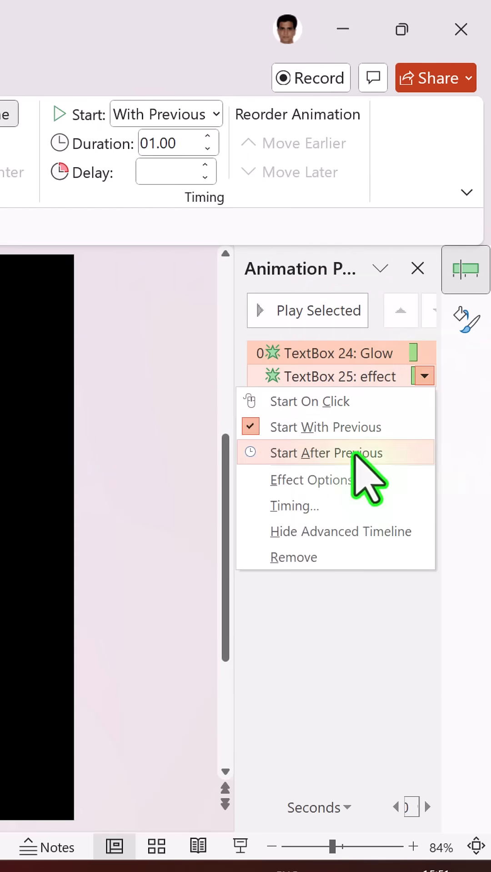
{"action": "left_click", "coordinate": [311, 480]}
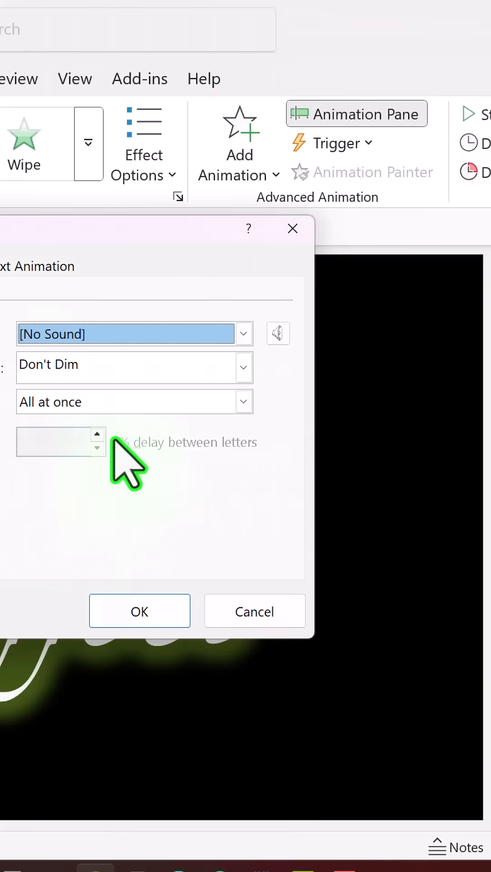